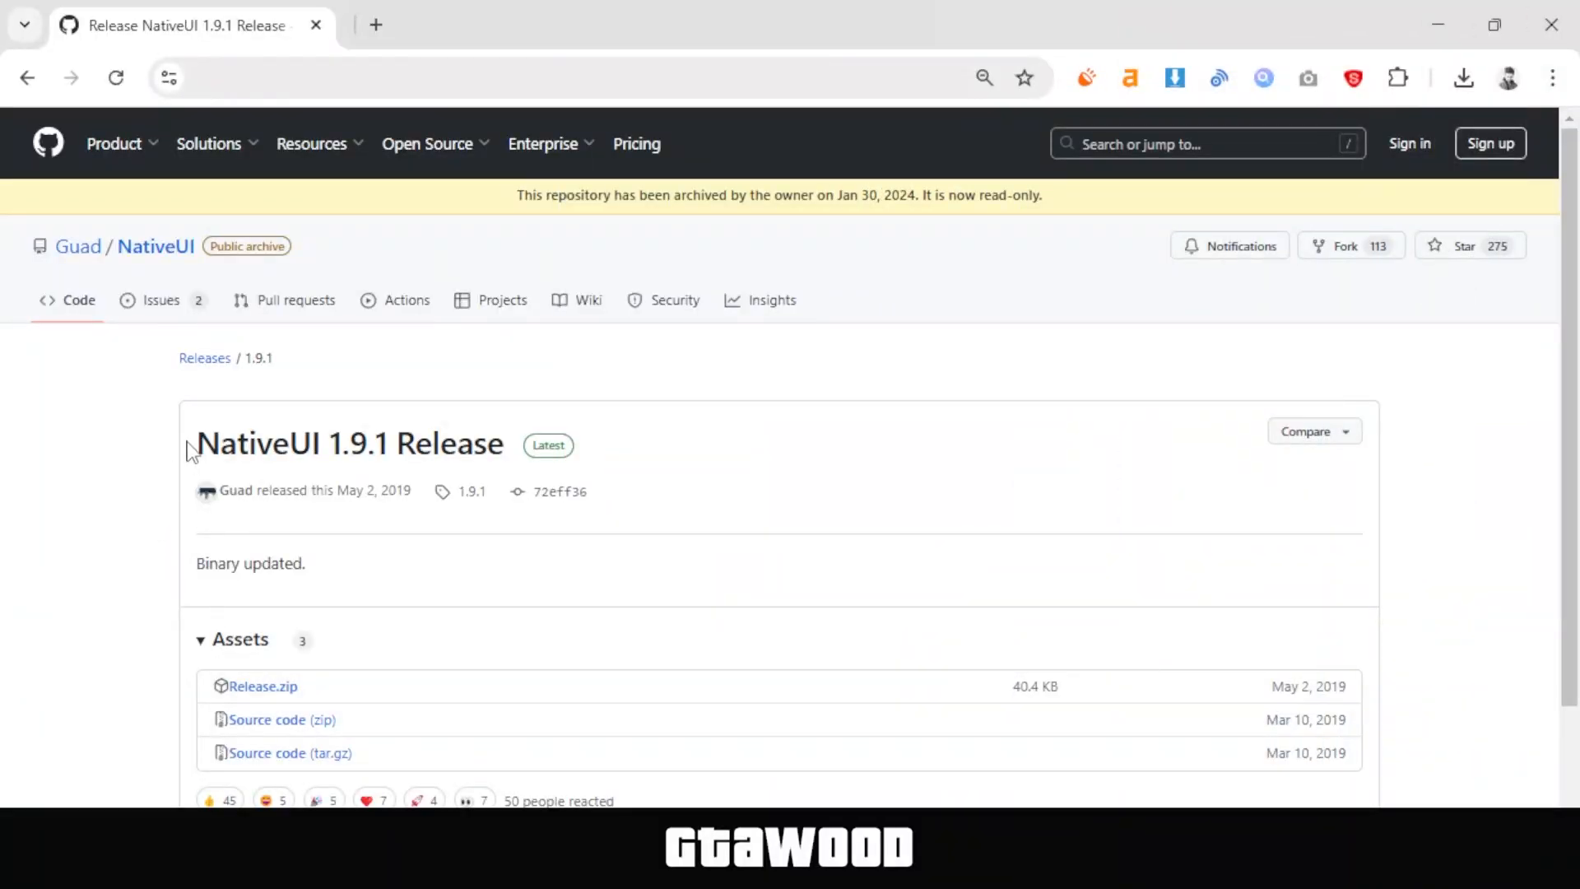
pyautogui.moveTo(514, 459)
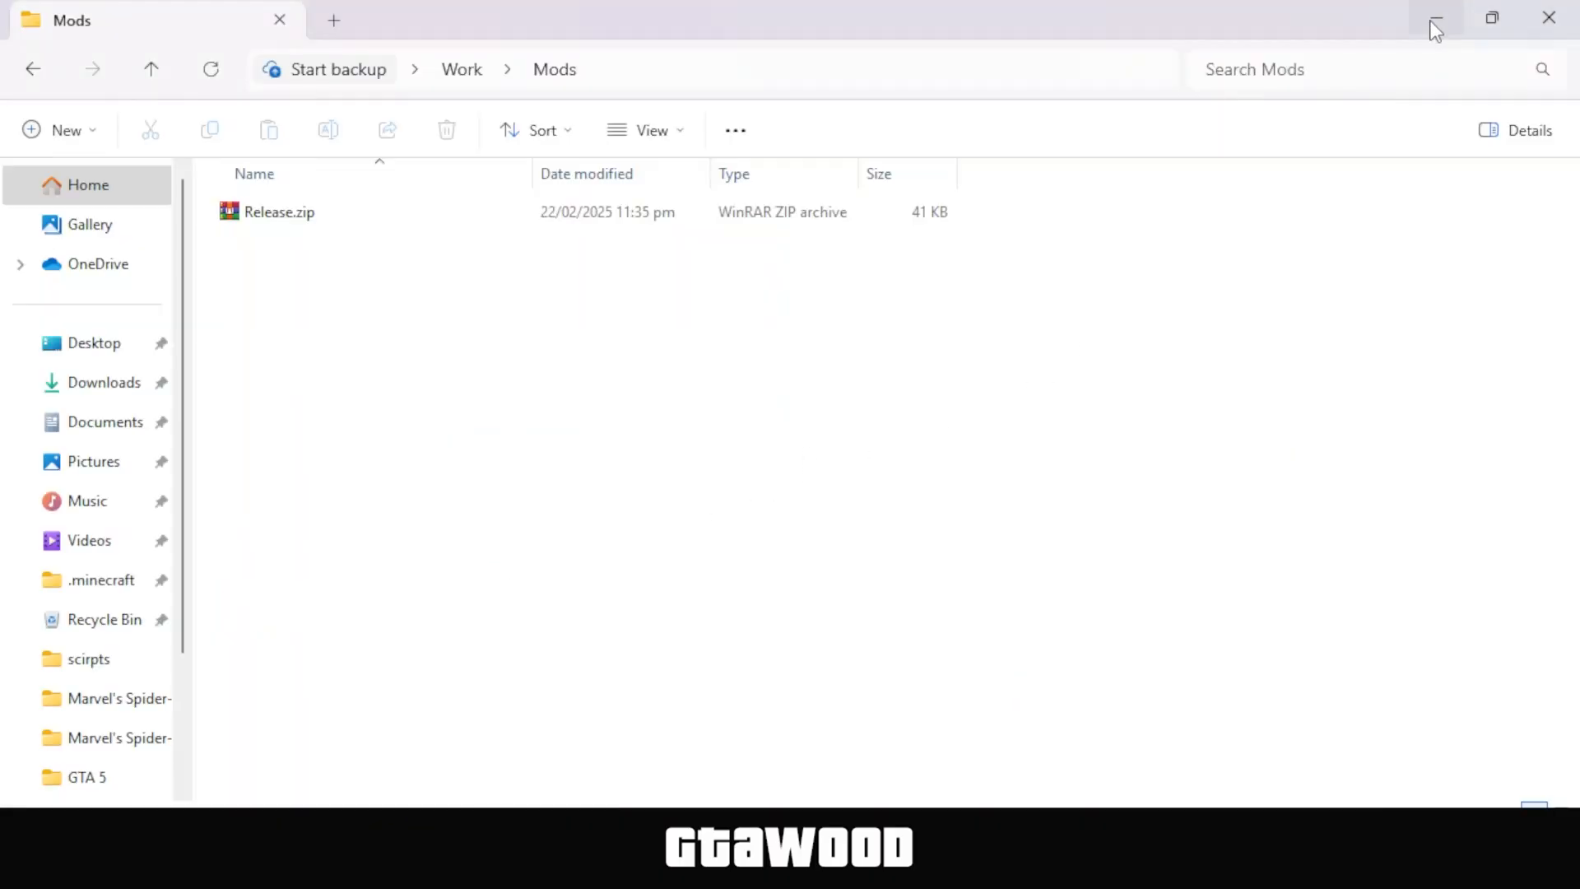
# Extract Release.zip into the Mods\Release folder using Extract All.
pyautogui.rightClick(279, 211)
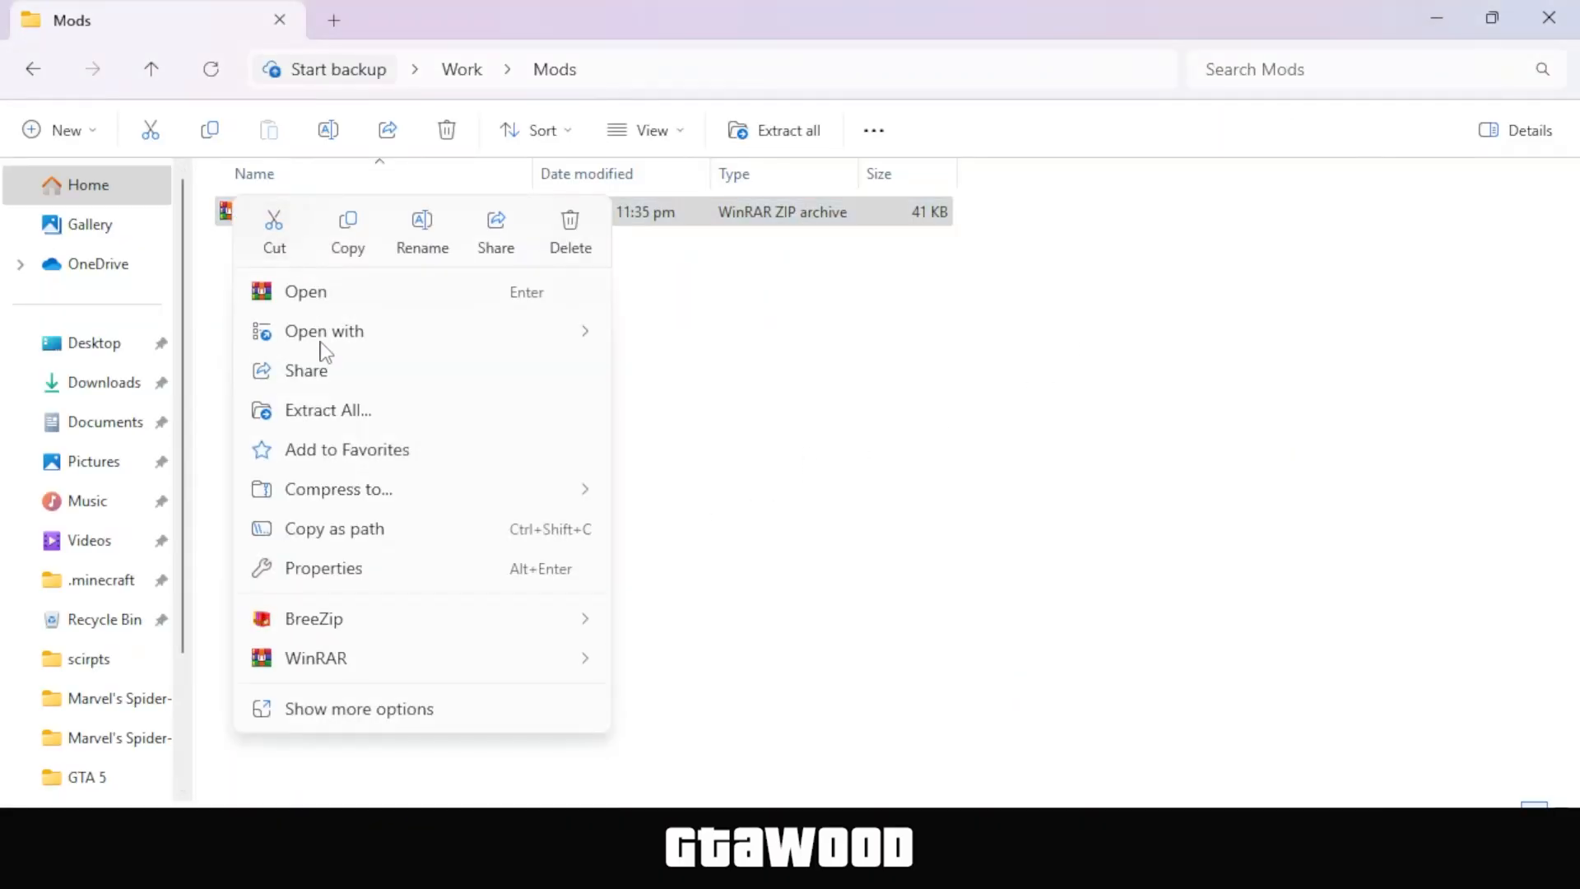
pyautogui.click(327, 409)
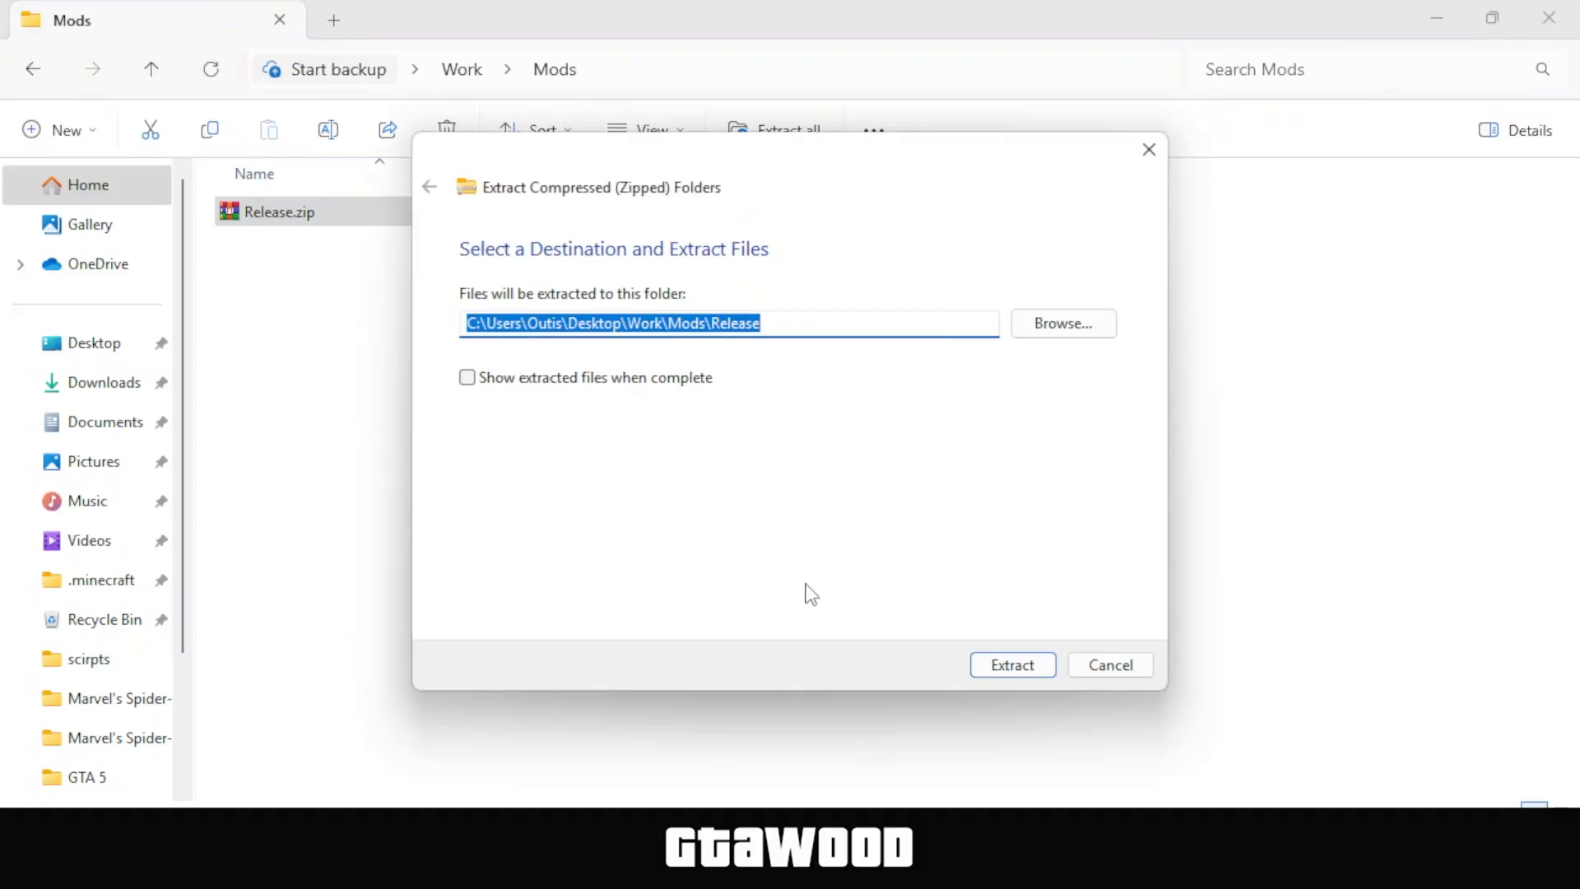
pyautogui.click(1011, 664)
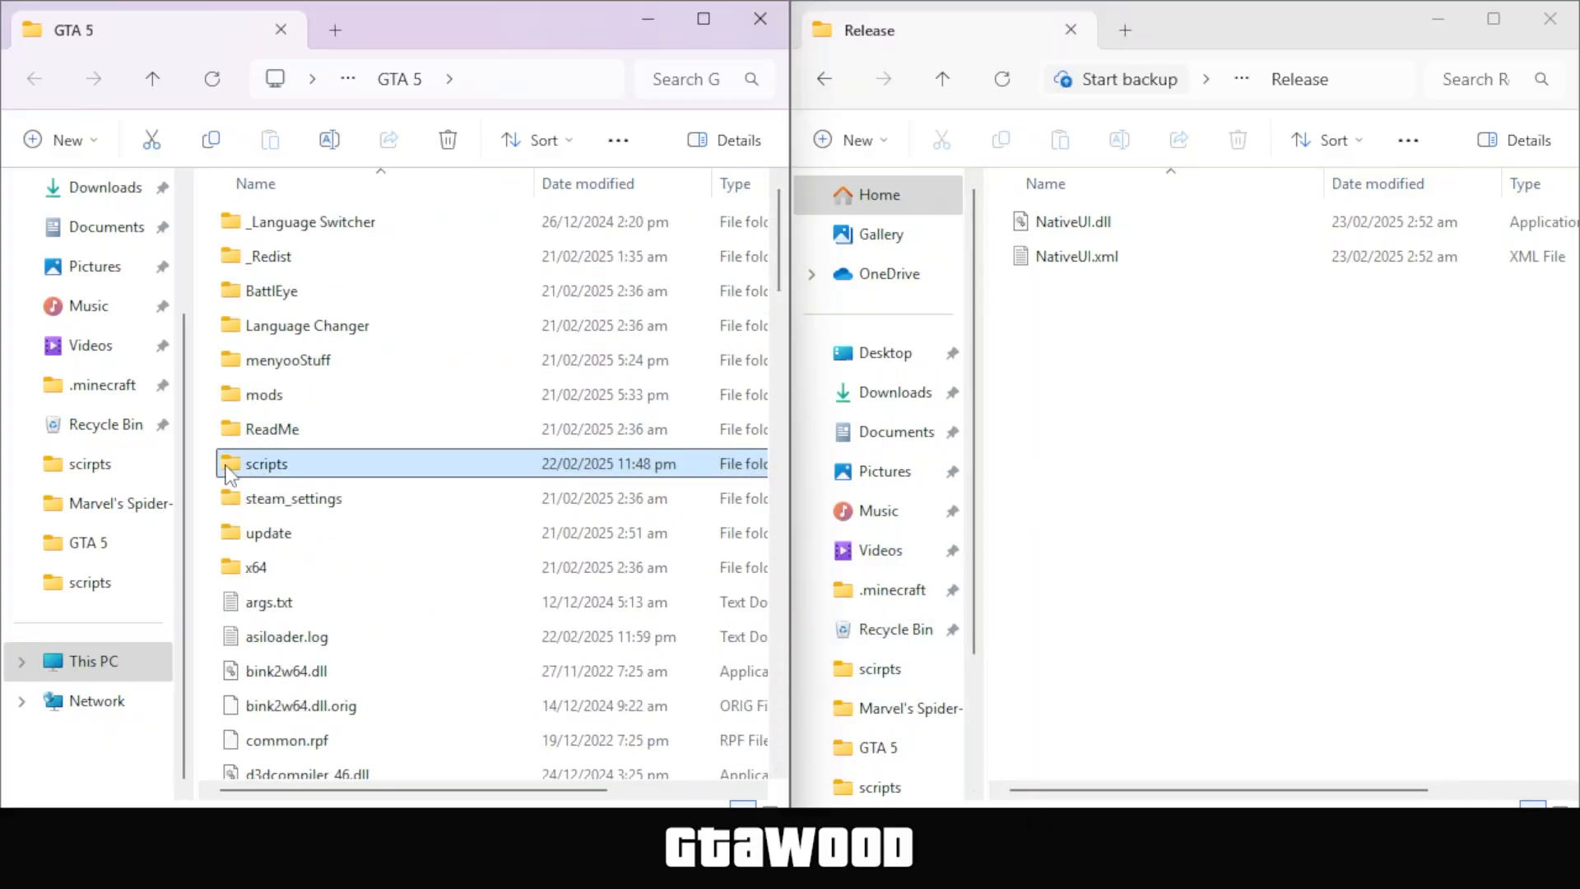
# Open the scripts folder inside the GTA 5 window.
pyautogui.doubleClick(267, 464)
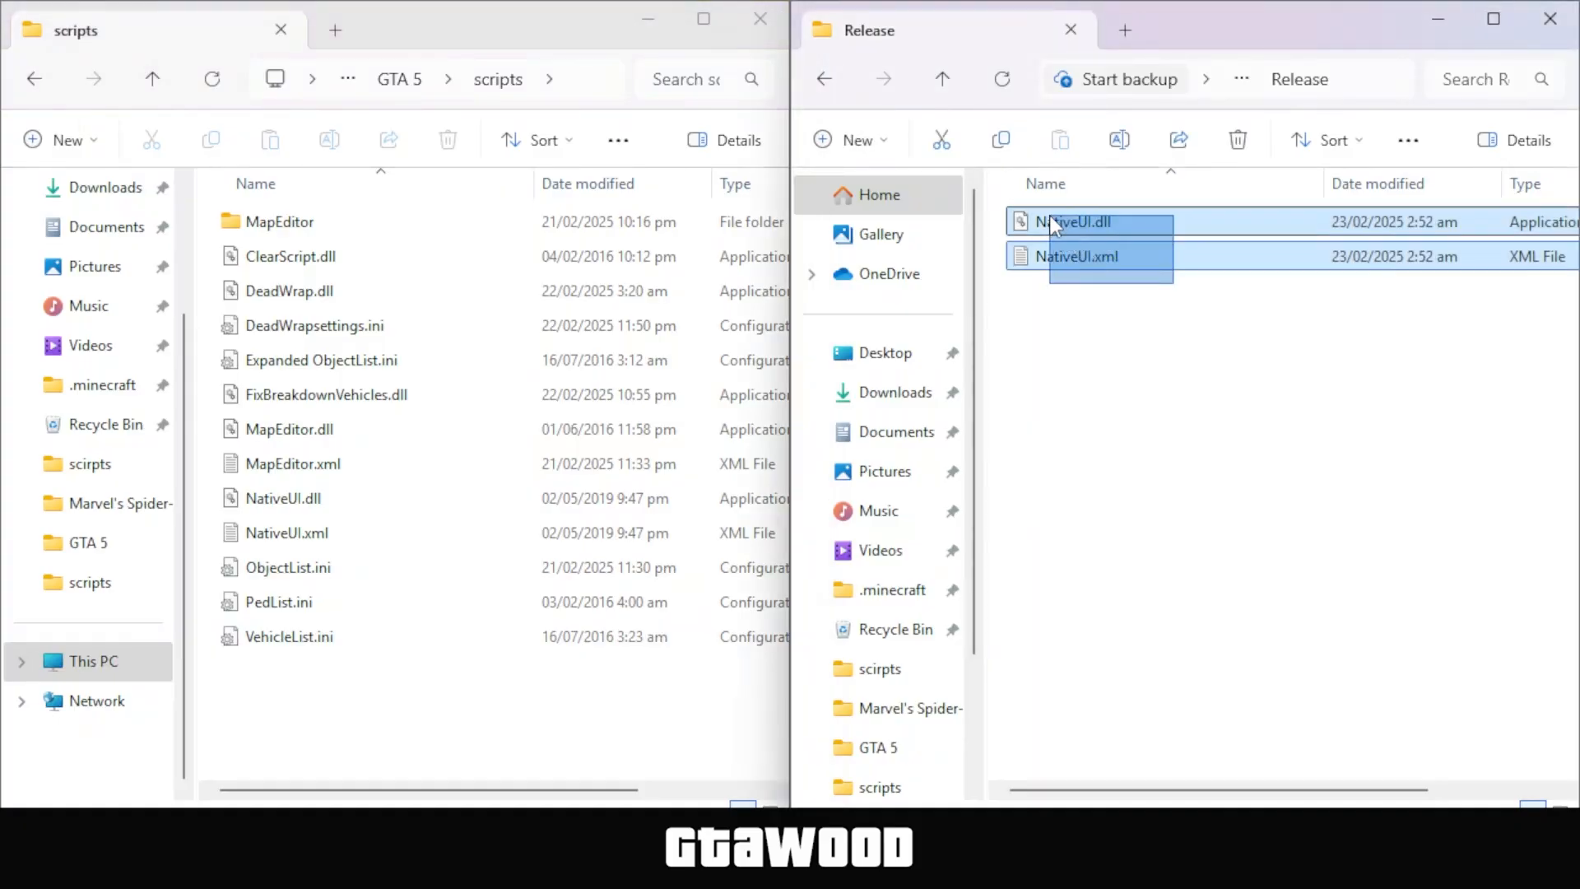
# Copy NativeUI.dll and NativeUI.xml into scripts, replacing the older files.
pyautogui.rightClick(1068, 221)
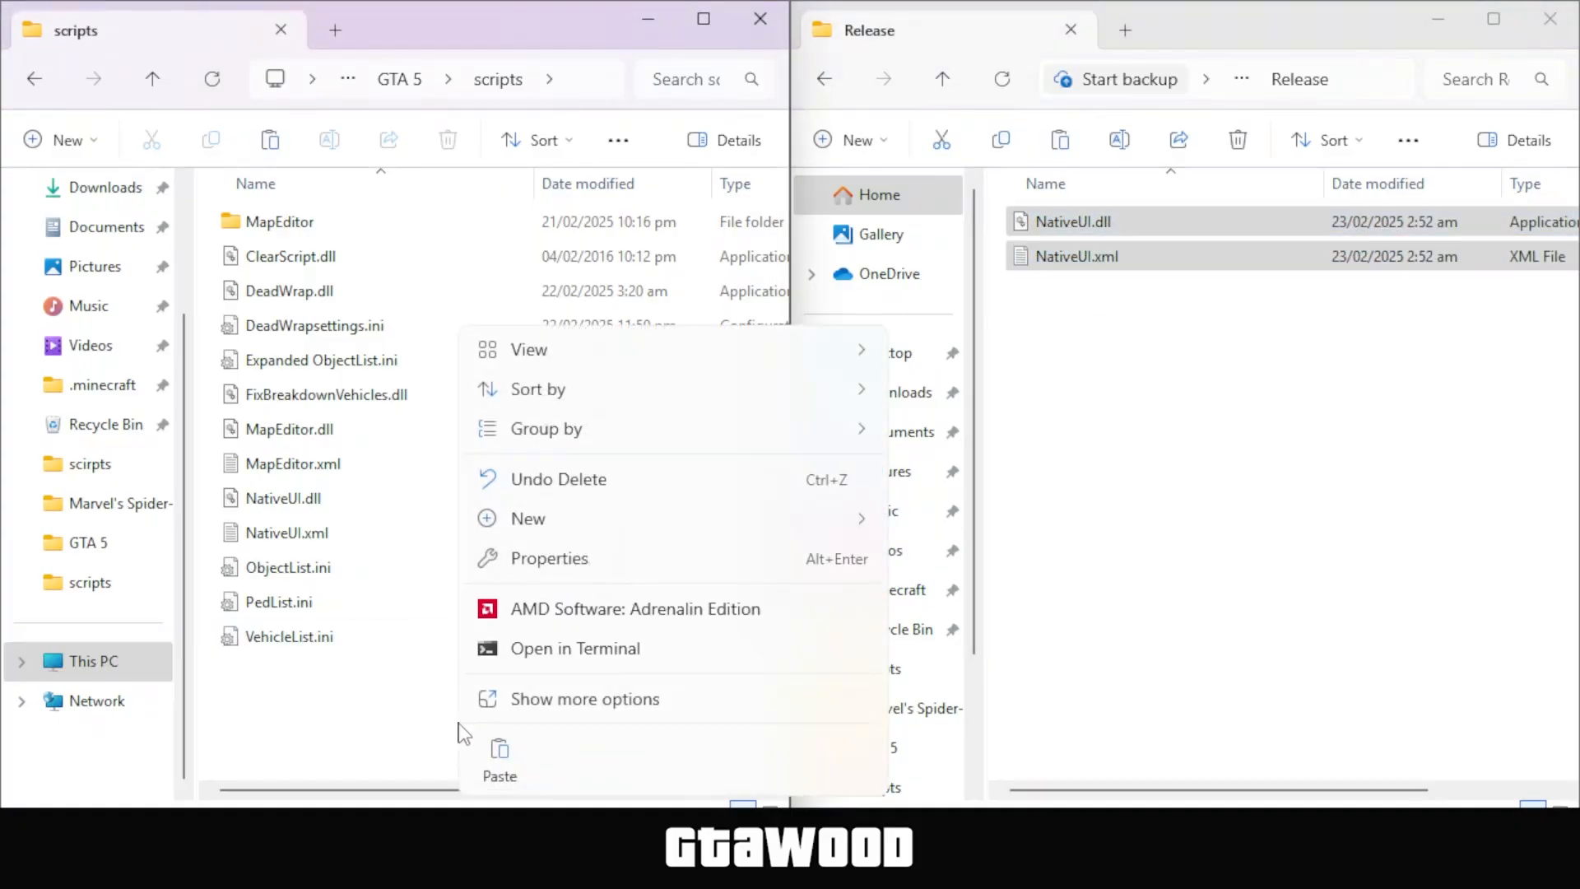
pyautogui.click(499, 775)
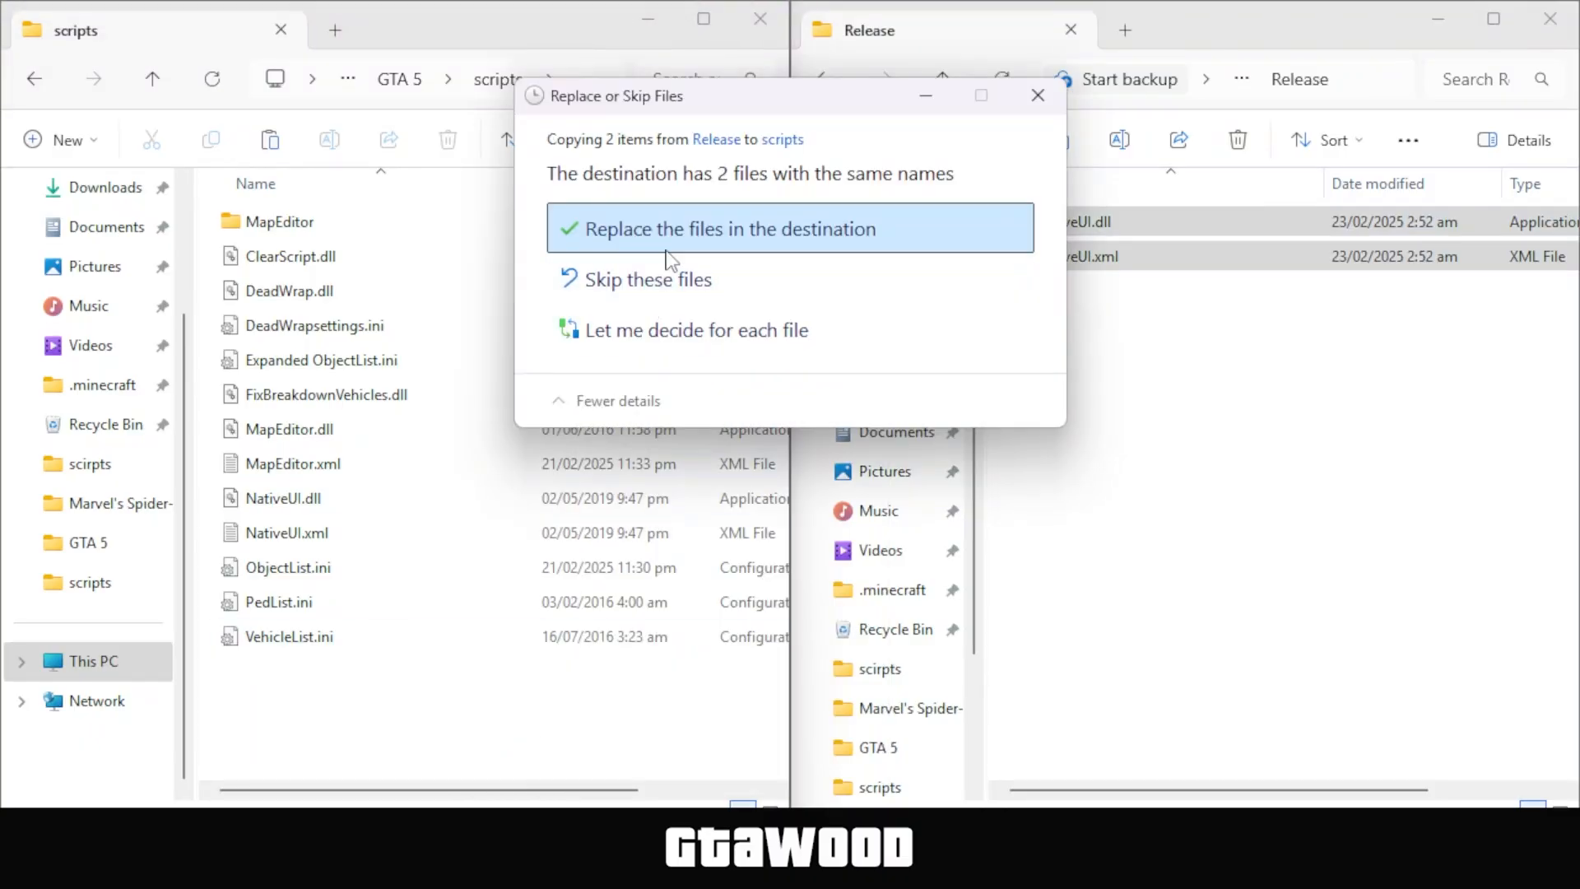
pyautogui.click(742, 228)
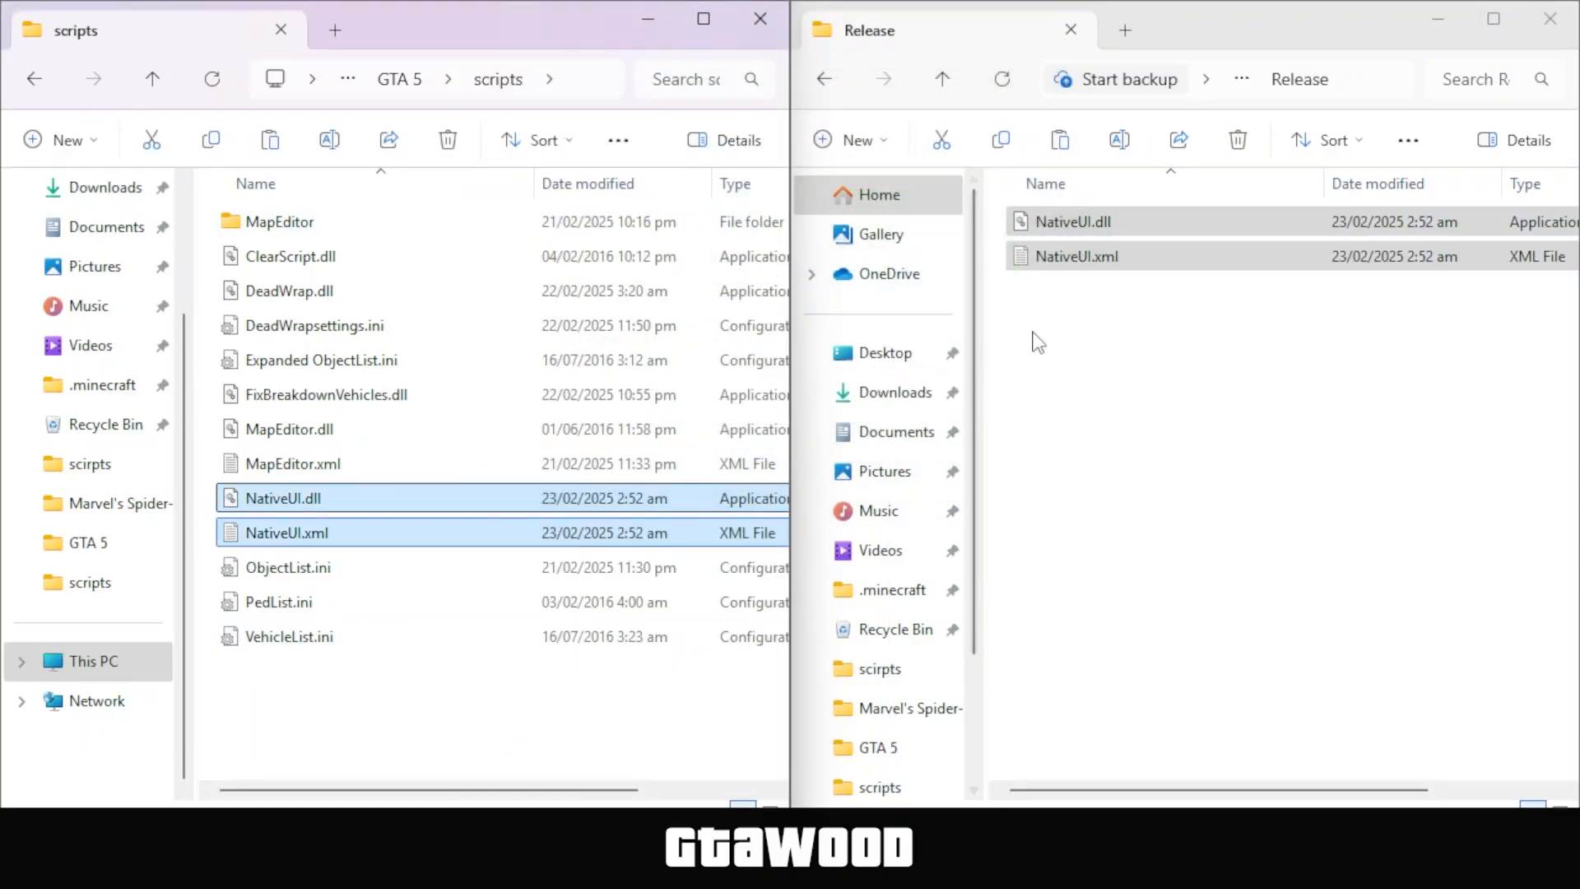